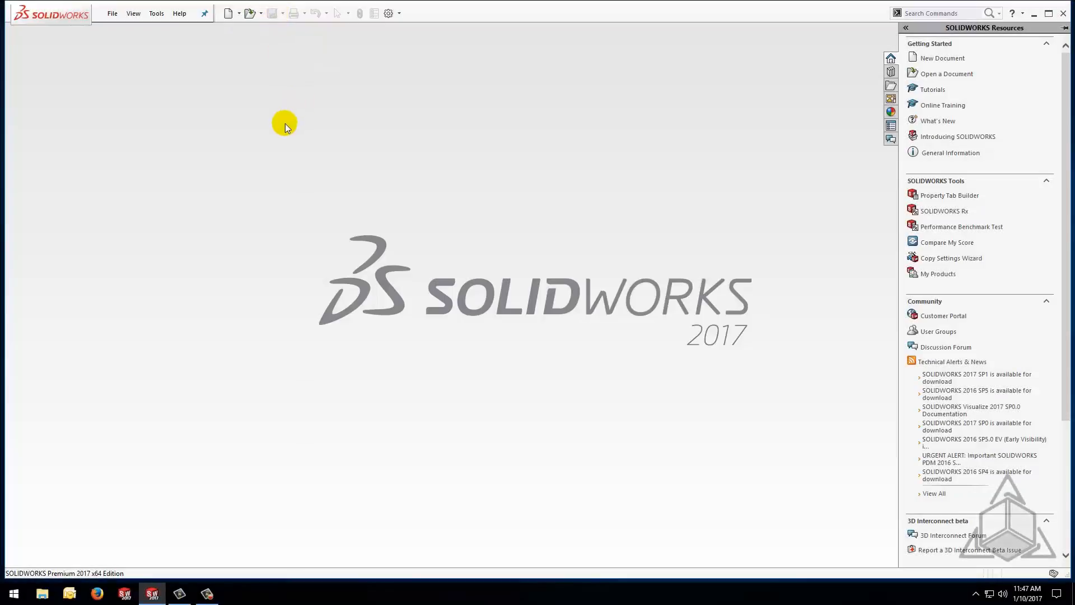
mouse_move(278, 129)
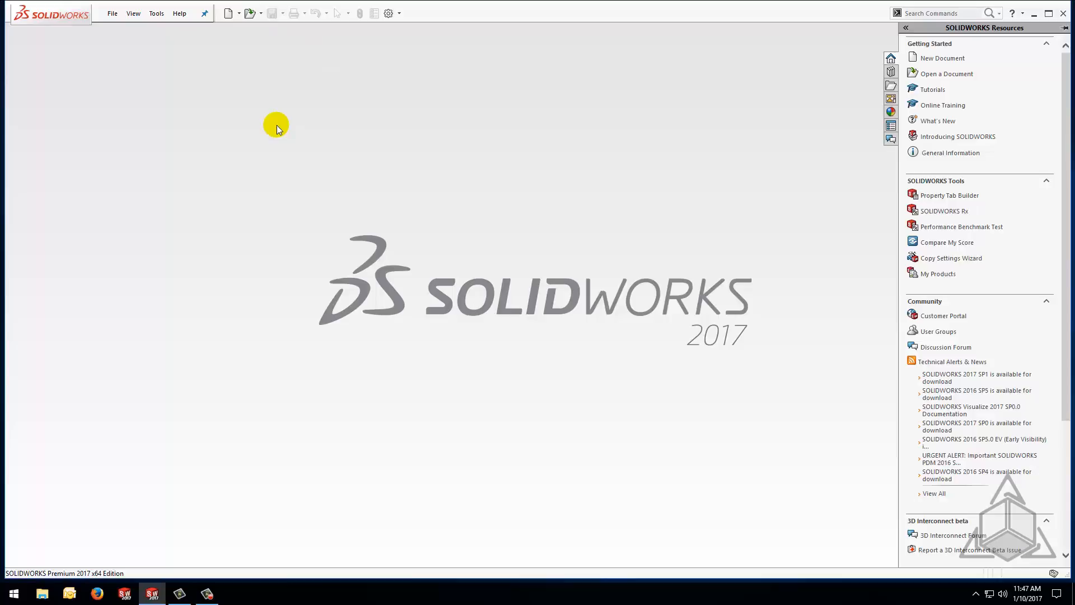
mouse_move(221, 501)
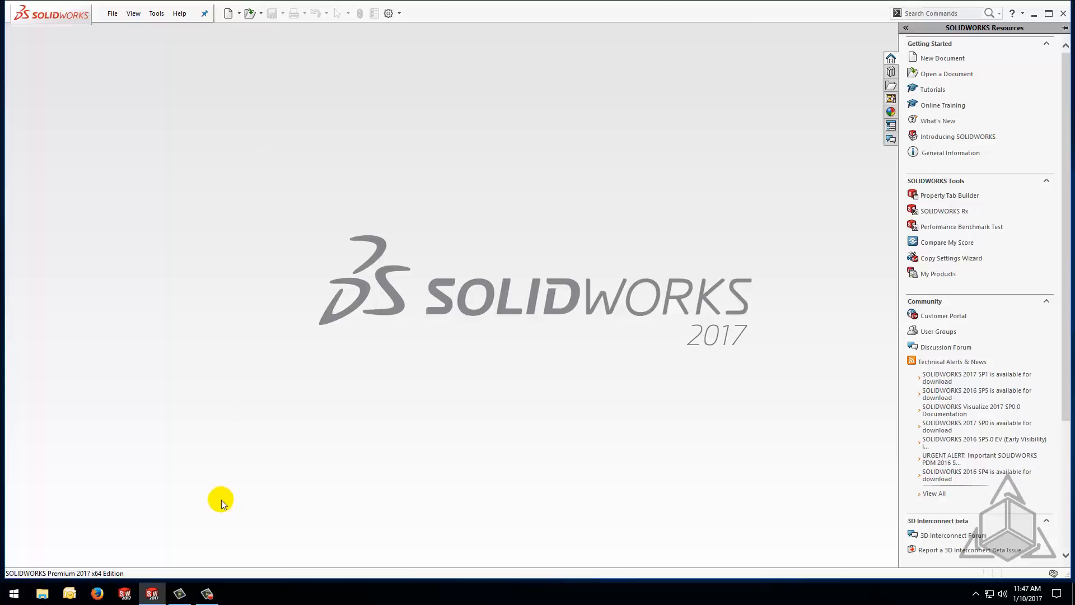
Launch the built-in SOLIDWORKS Tutorials from Help and browse to the Advanced Techniques category.
left_click(179, 13)
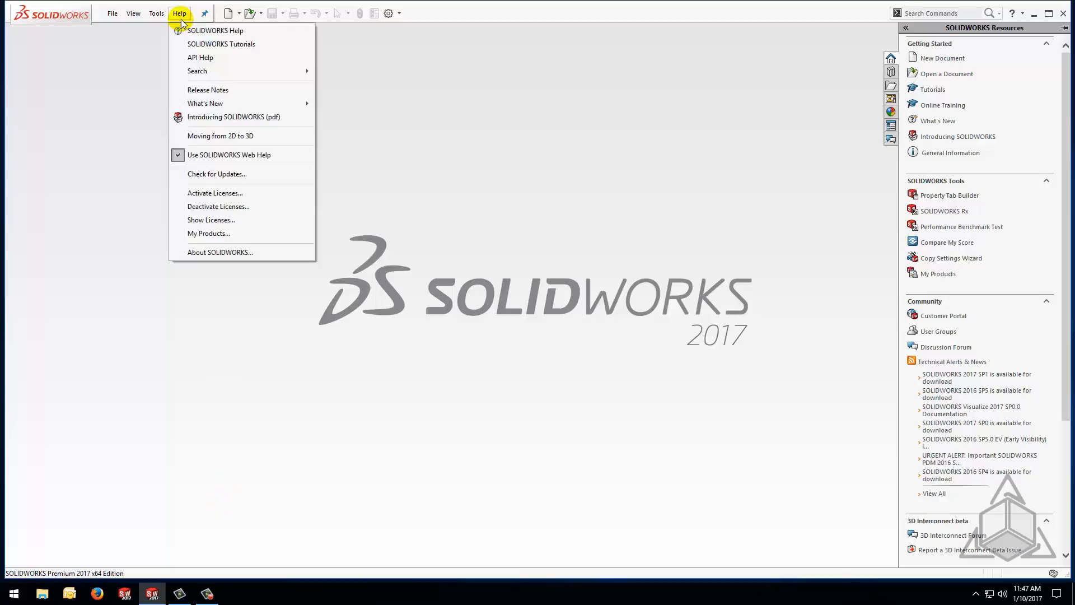
mouse_move(221, 43)
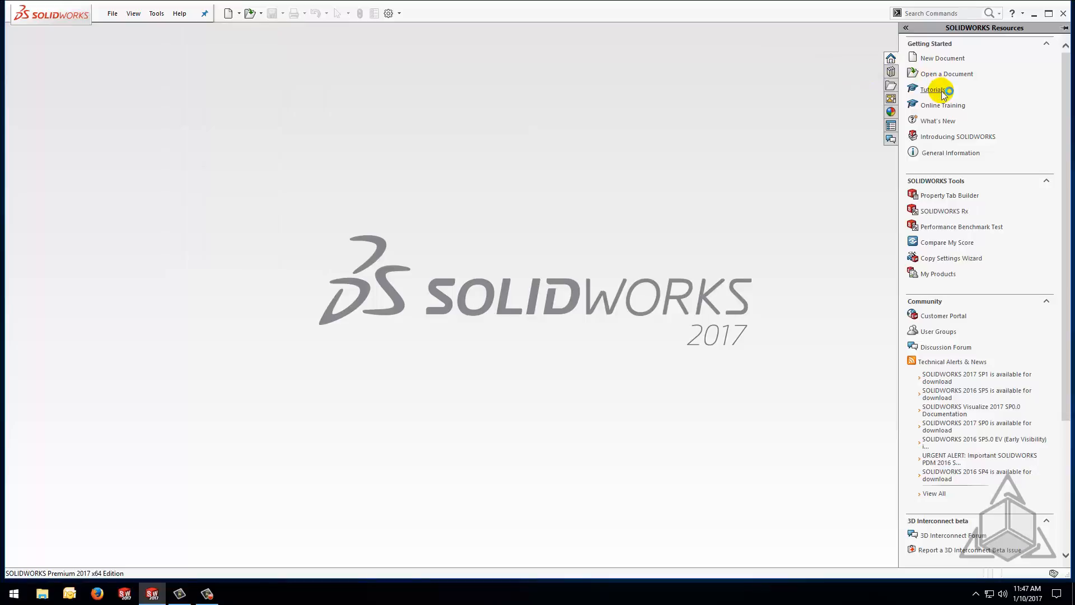
left_click(931, 89)
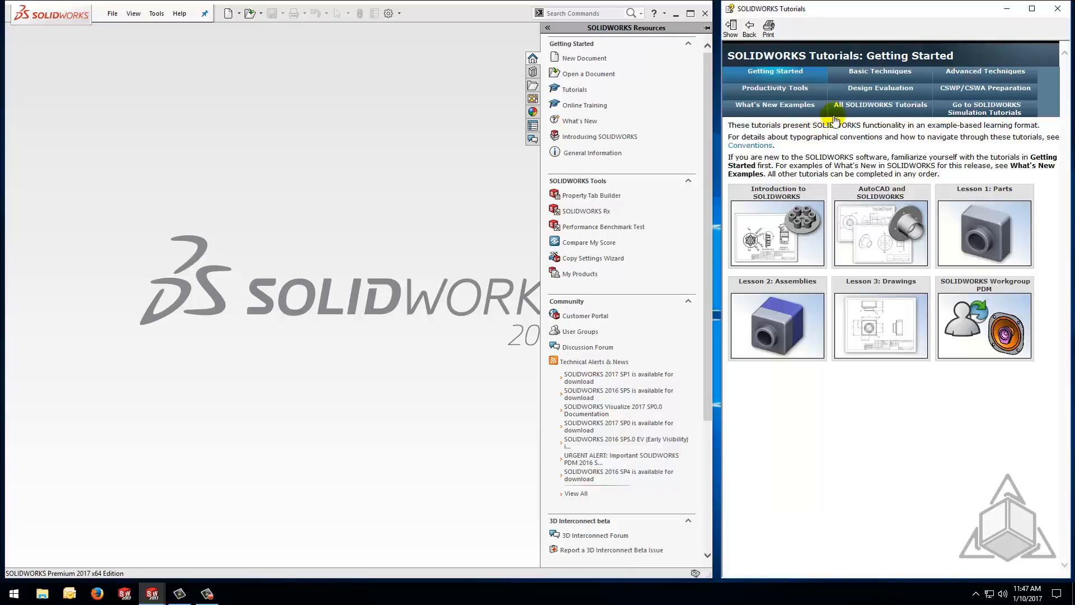
left_click(984, 70)
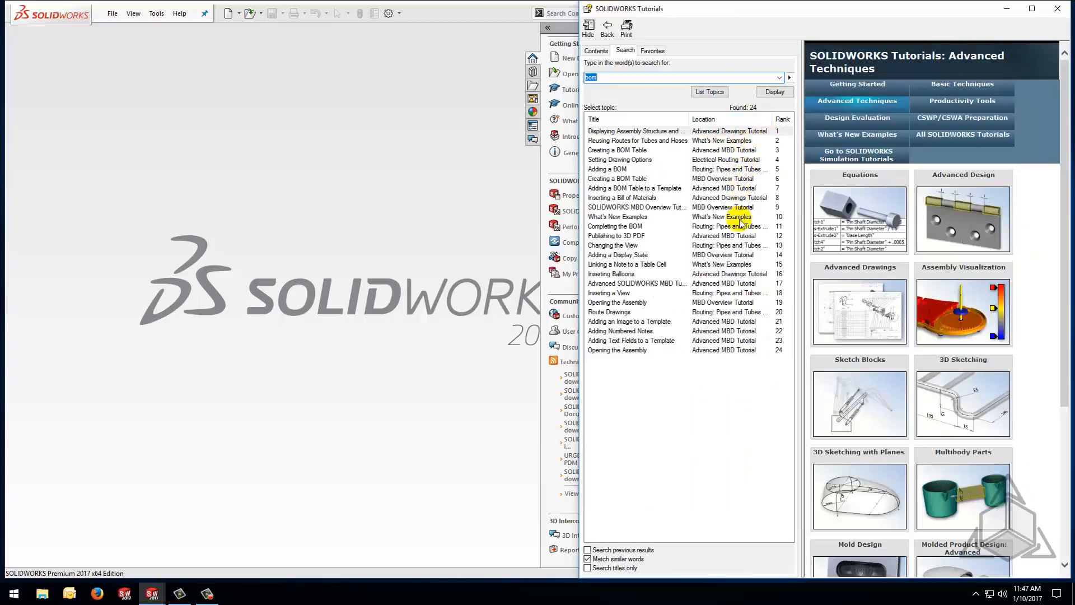
mouse_move(572, 58)
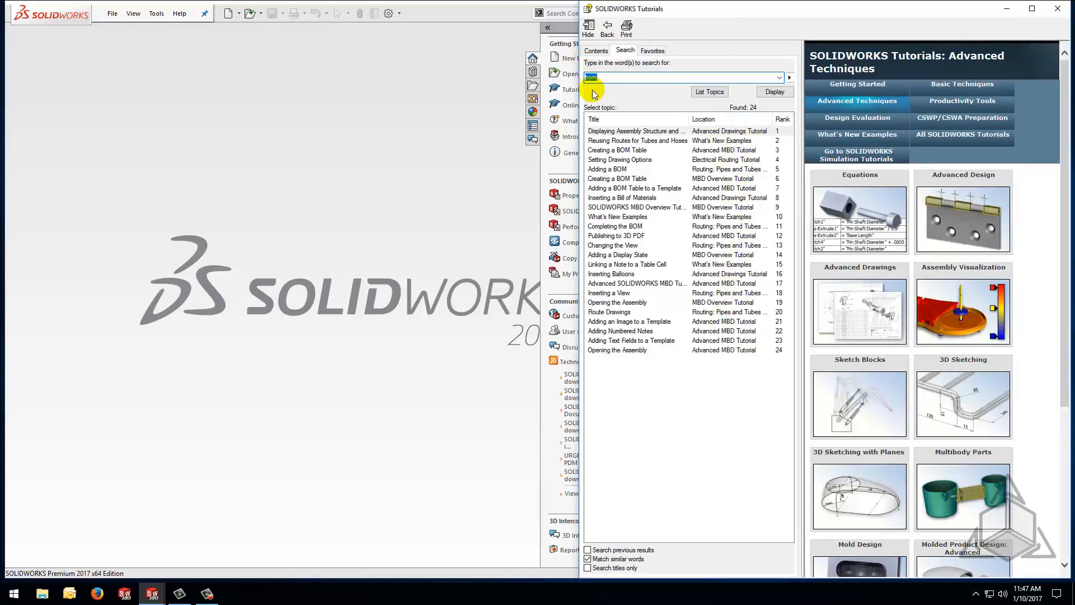
Show the Contents tree with Lesson 1 - Parts and Adding the Fillets expanded, then return to Getting Started.
left_click(594, 50)
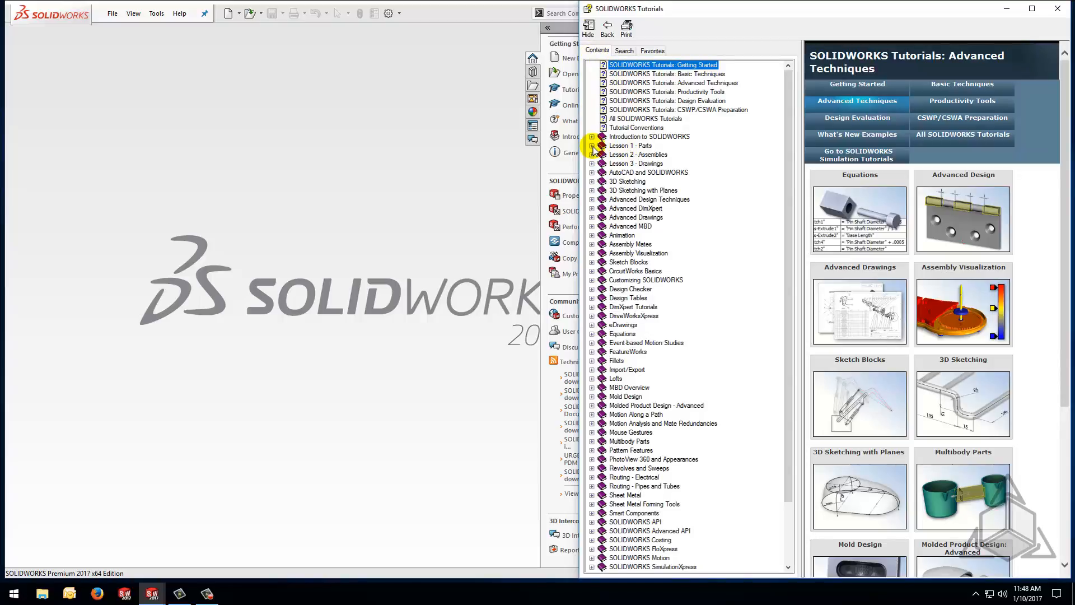
left_click(591, 145)
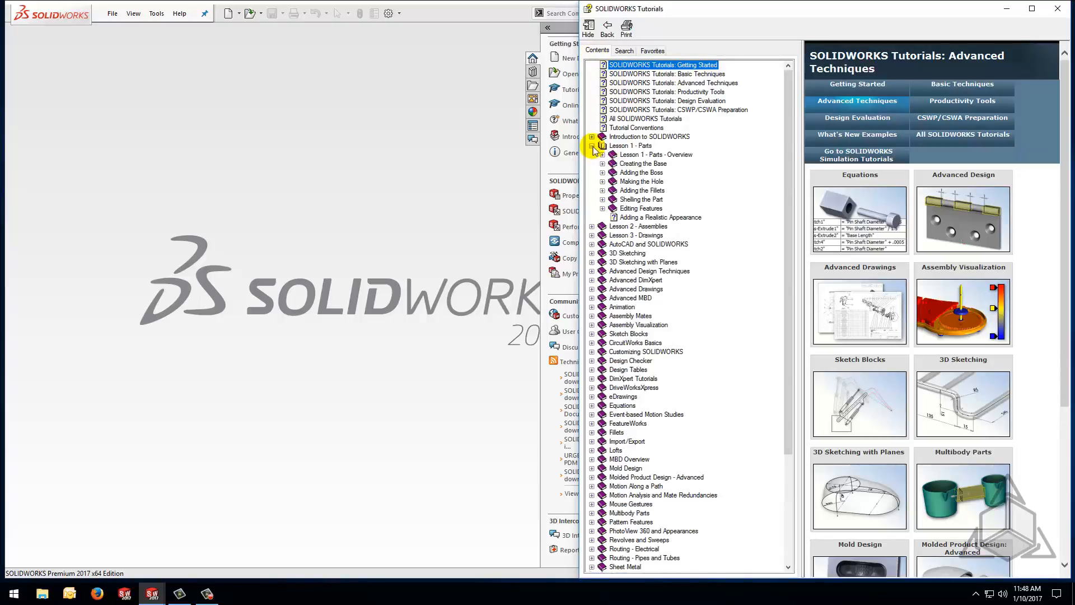
left_click(591, 190)
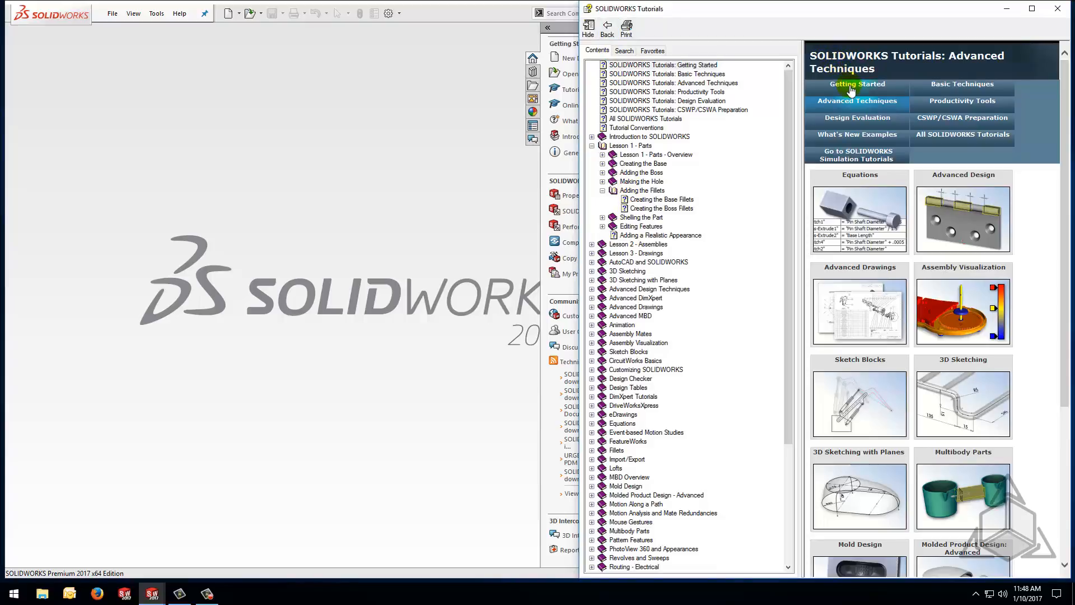
left_click(857, 84)
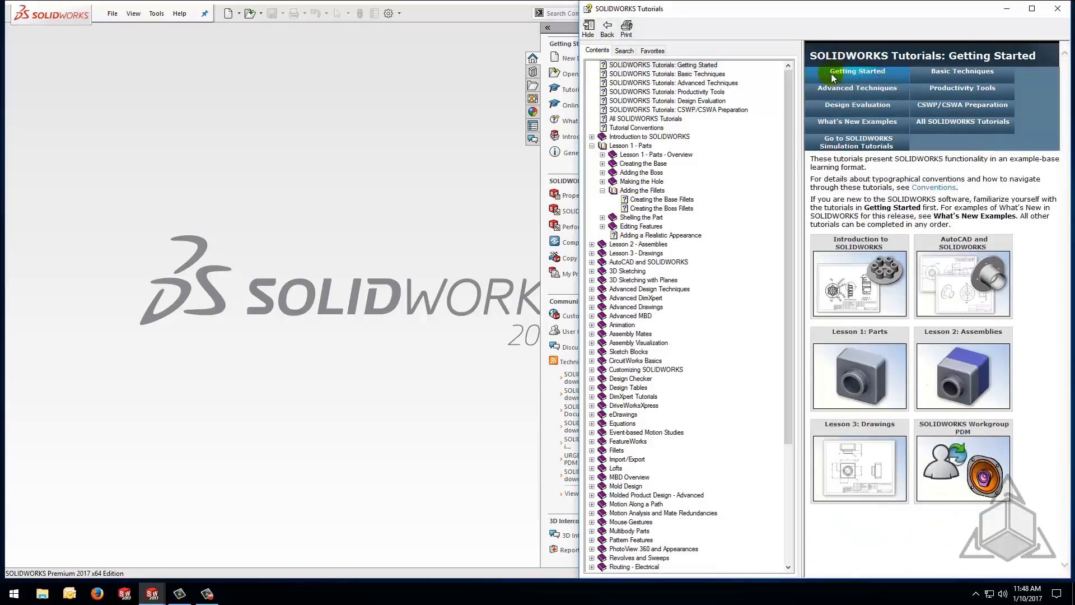
mouse_move(859, 340)
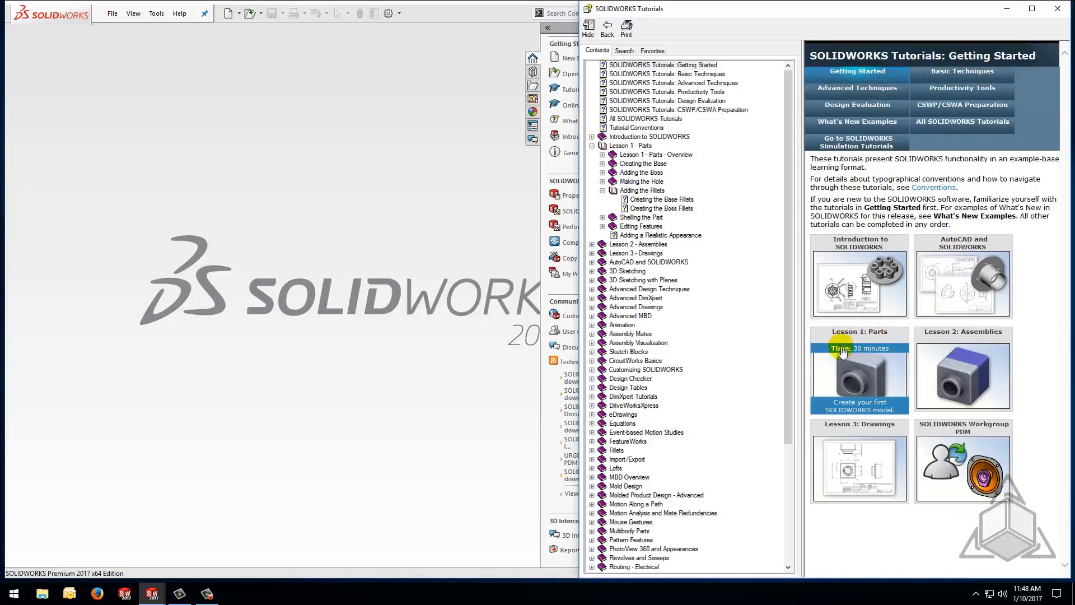
mouse_move(860, 370)
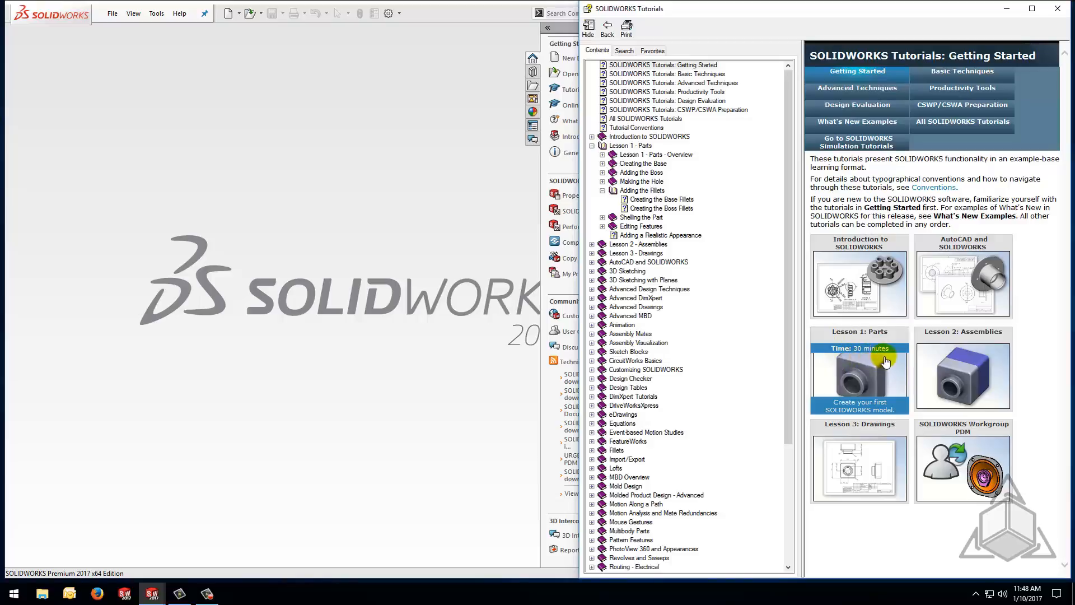
mouse_move(904, 410)
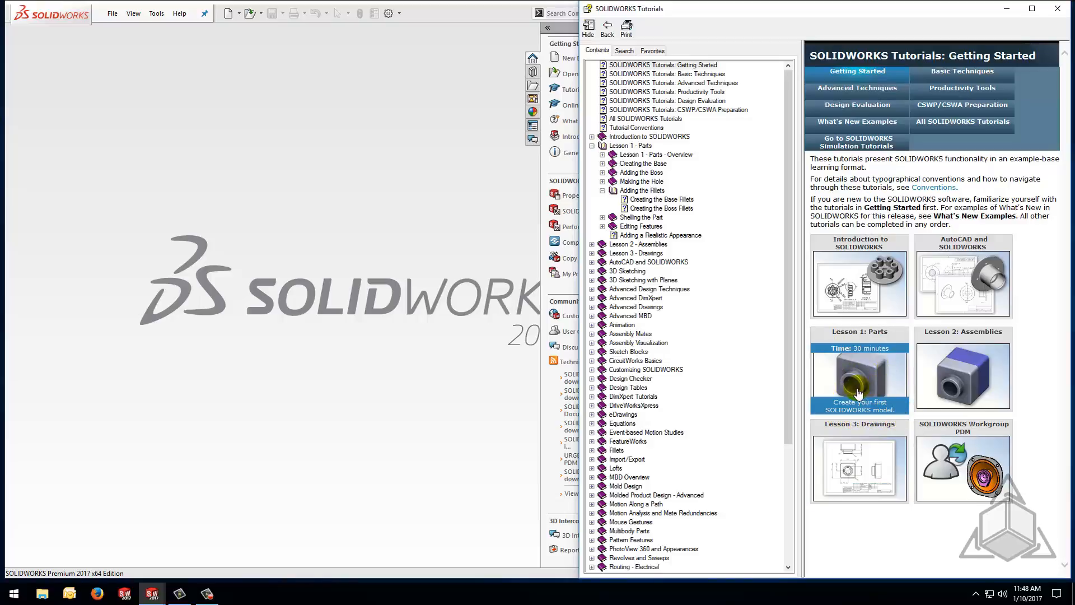
Start Lesson 1: Parts and advance to the Creating and Saving a Part Document topic.
left_click(859, 376)
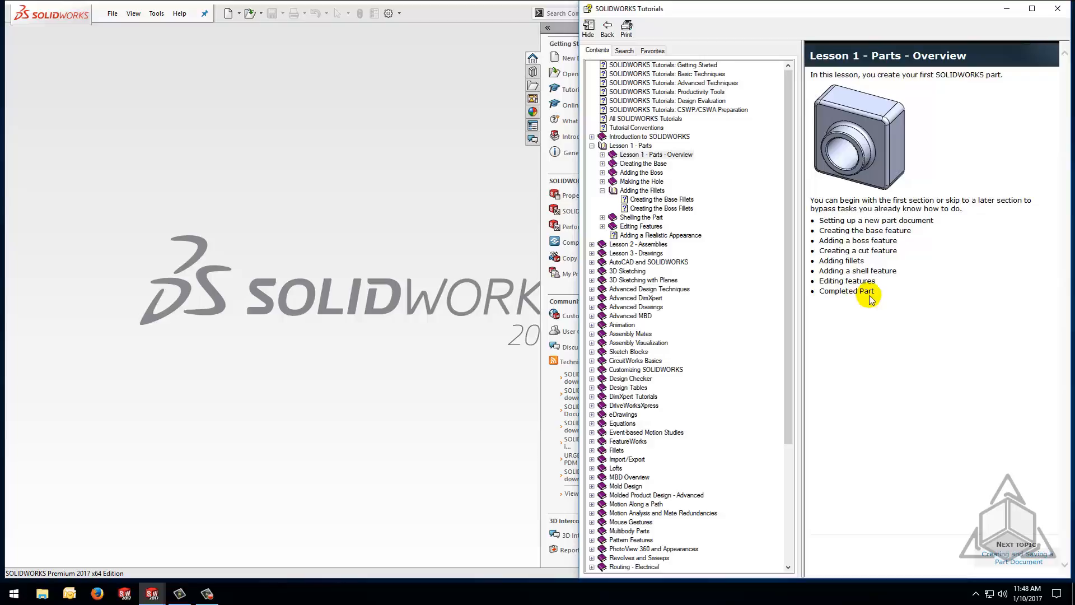
left_click(1016, 547)
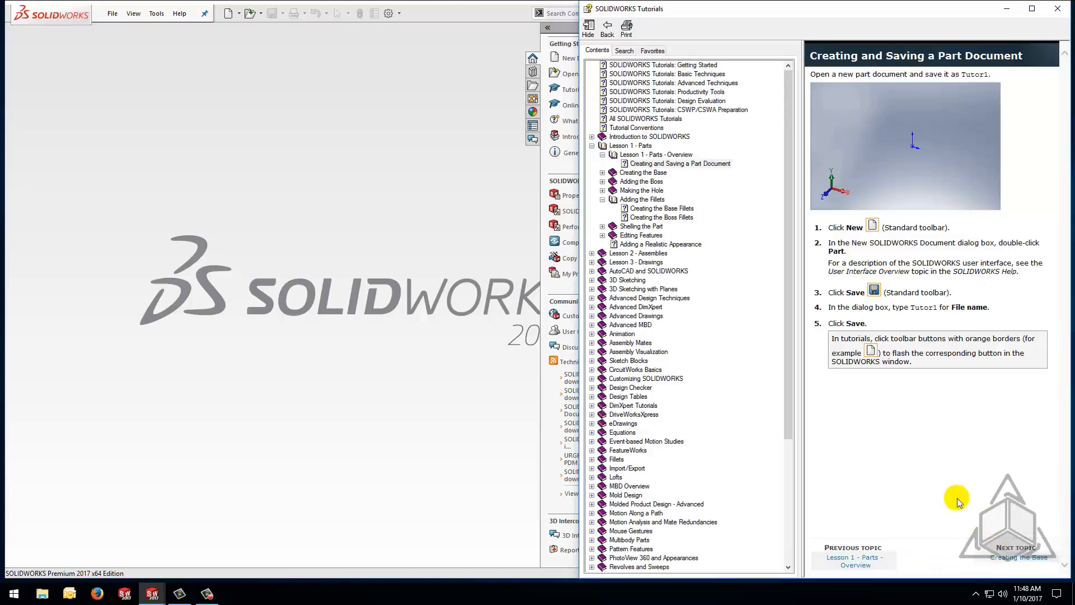
mouse_move(943, 475)
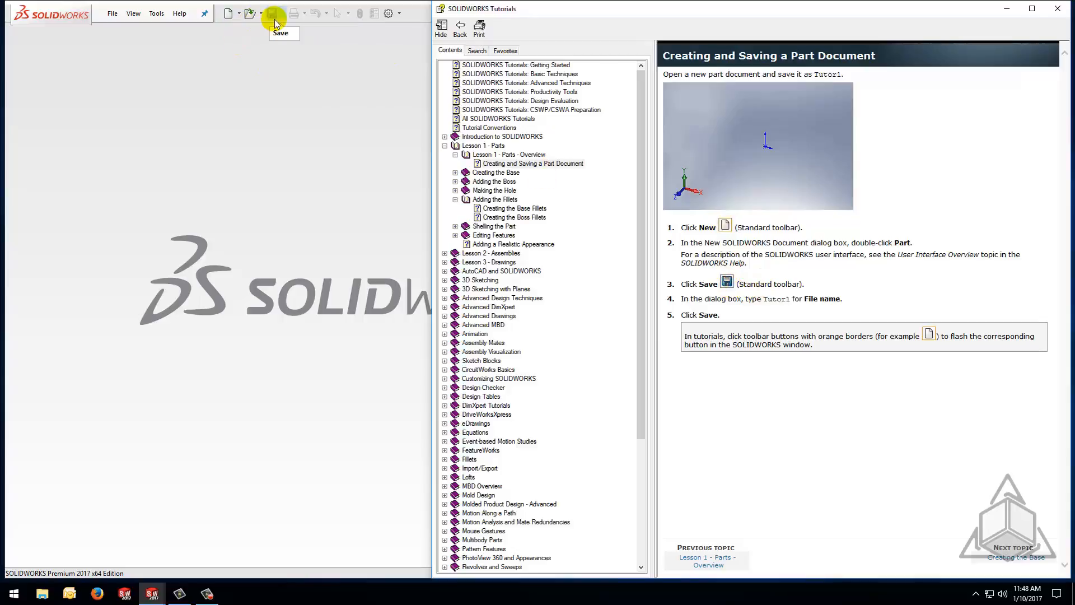
mouse_move(788, 372)
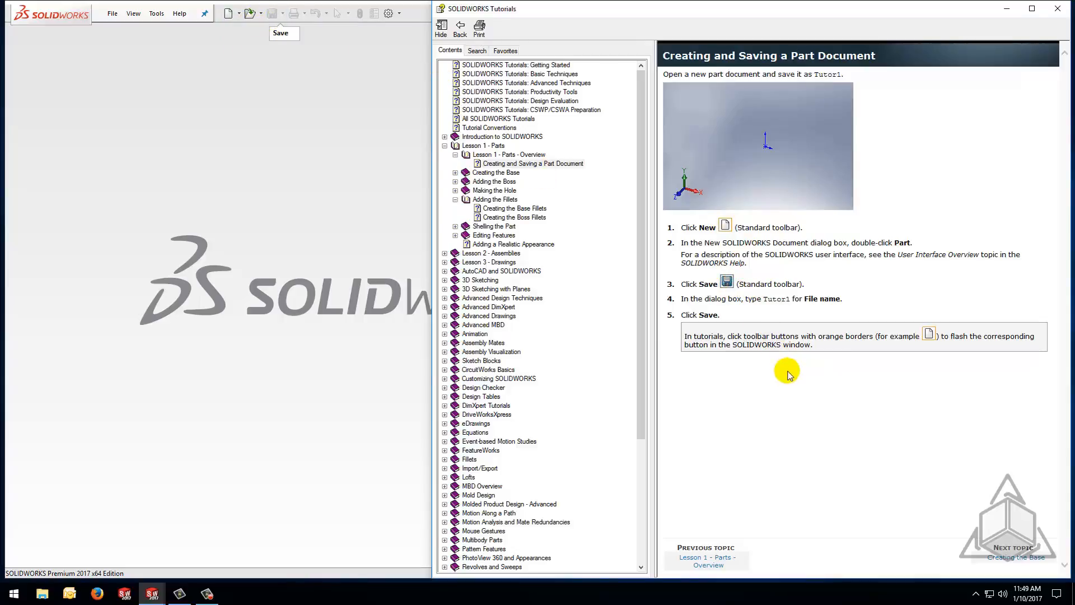
mouse_move(793, 371)
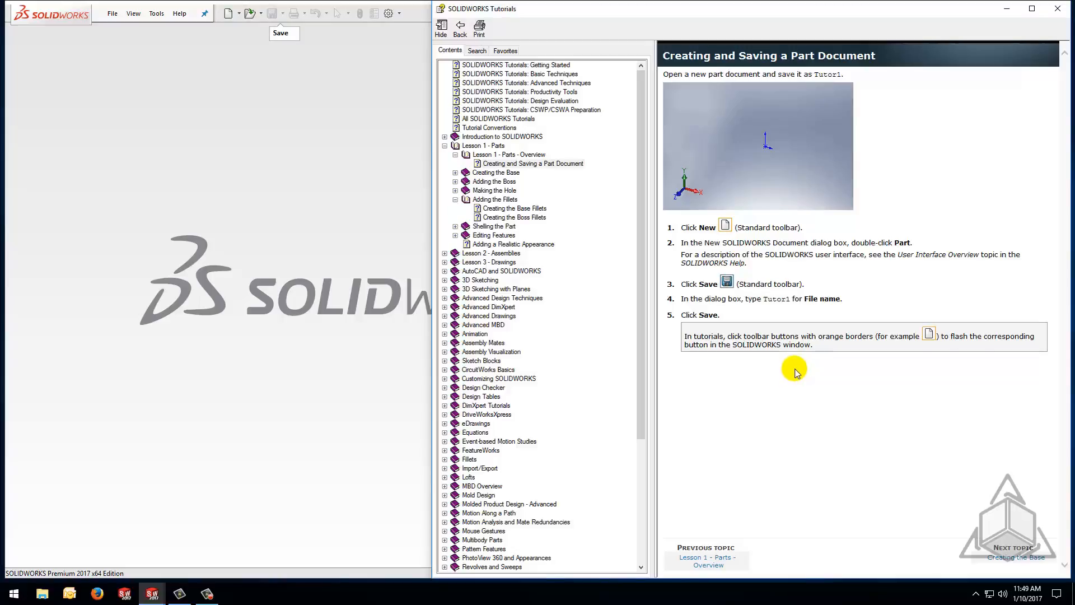
mouse_move(797, 367)
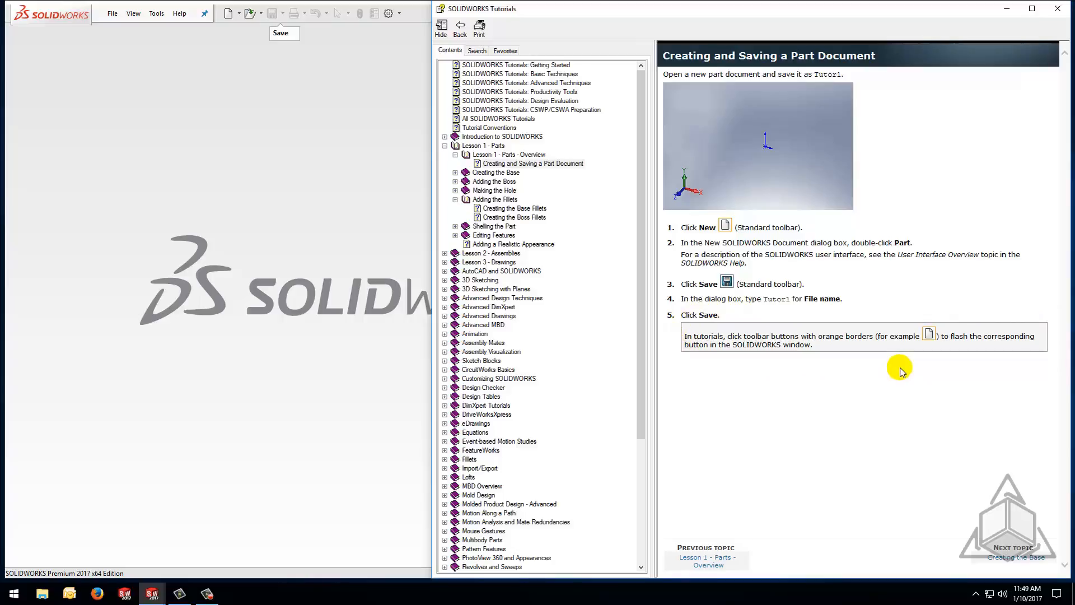
mouse_move(1017, 561)
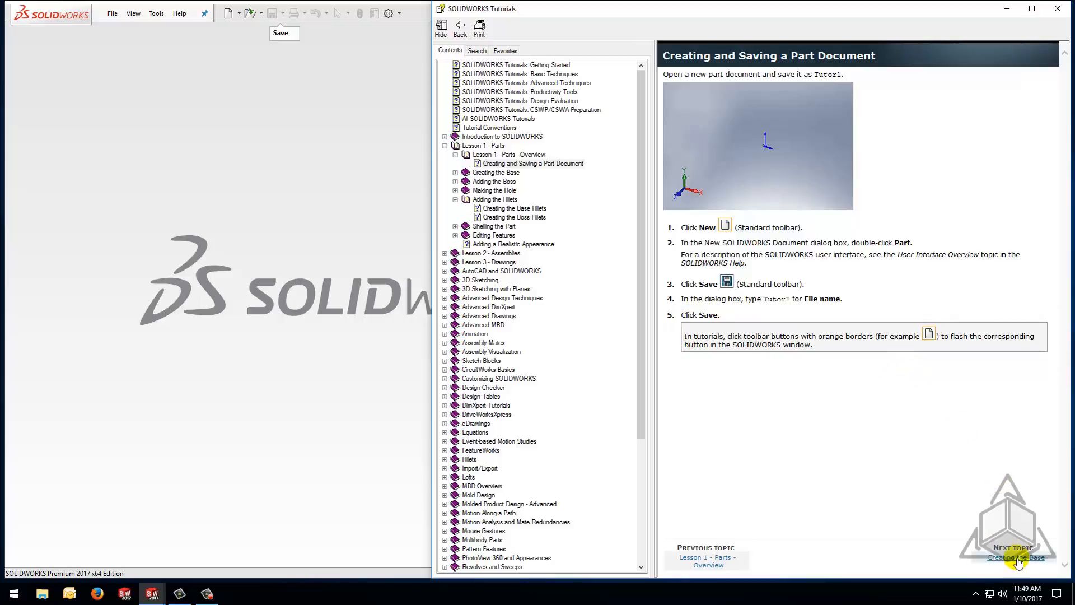
Advance to the next topic, Sketching the Base, in Lesson 1.
left_click(1015, 561)
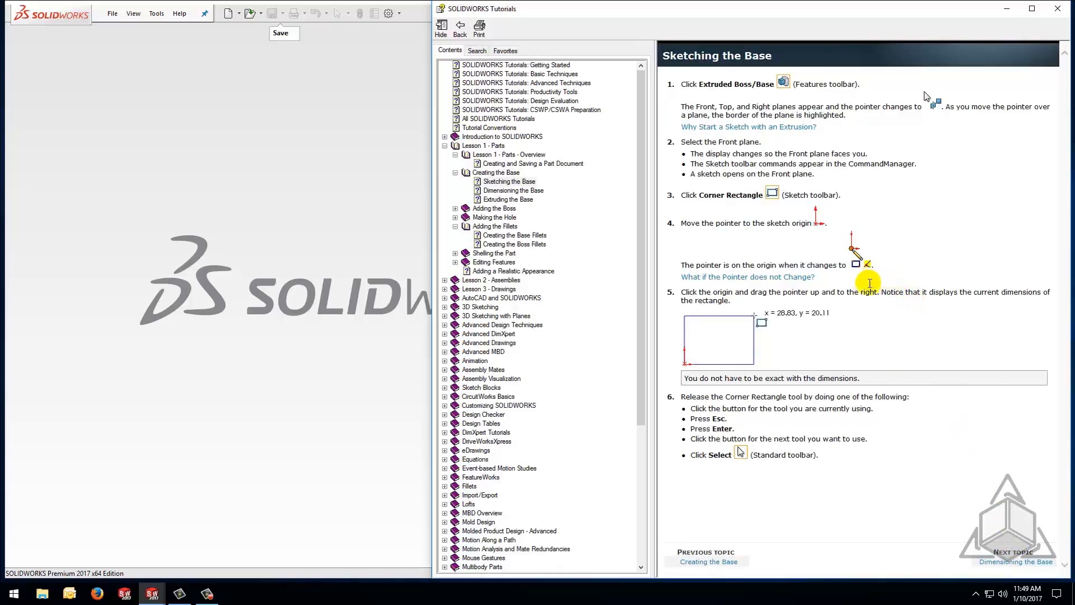
mouse_move(849, 227)
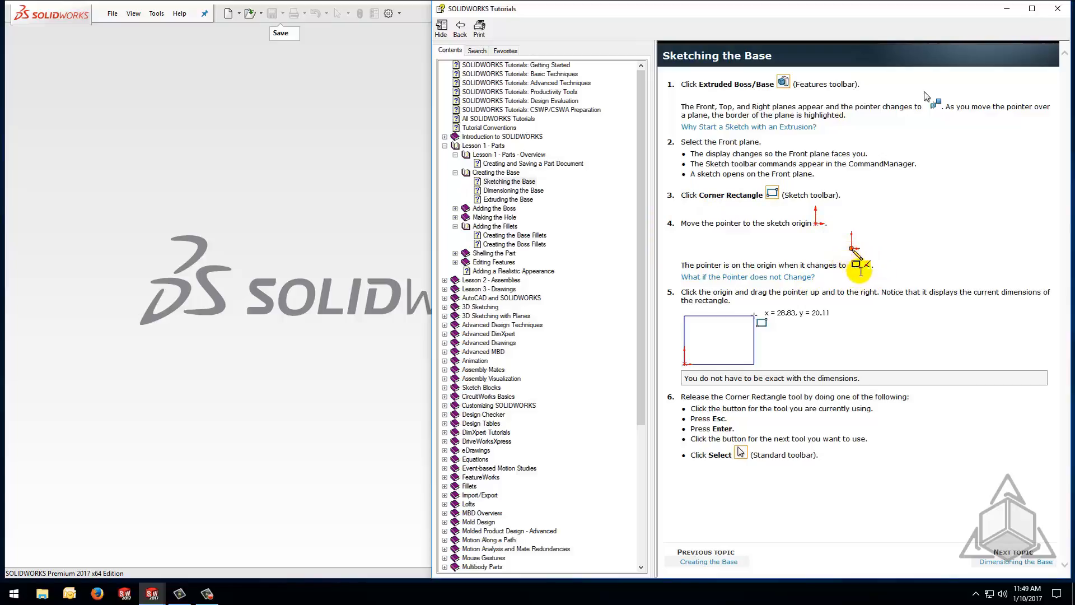
mouse_move(833, 285)
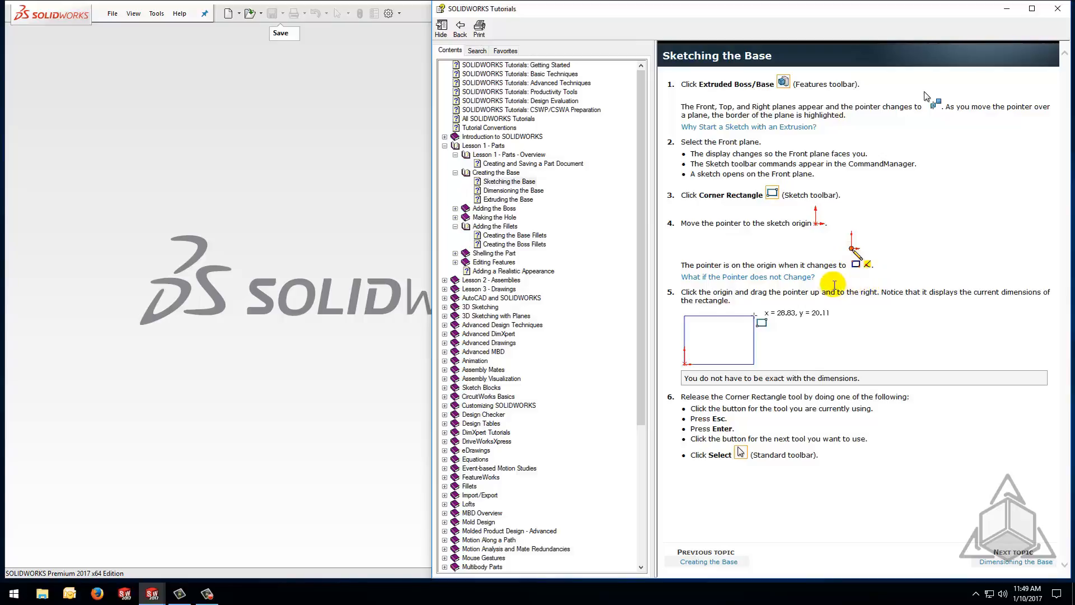